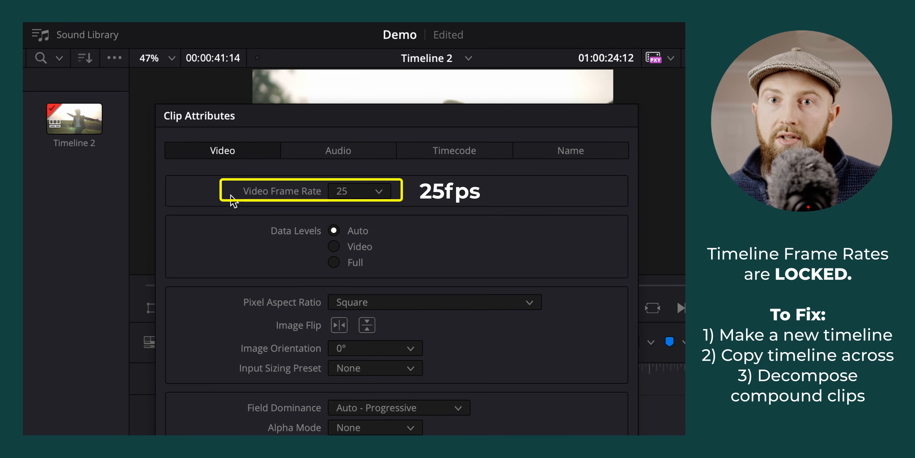
Check Timeline 2's settings, finding its 59.94 fps frame rate locked, and dismiss them
{"action": "right_click", "coordinate": [74, 118]}
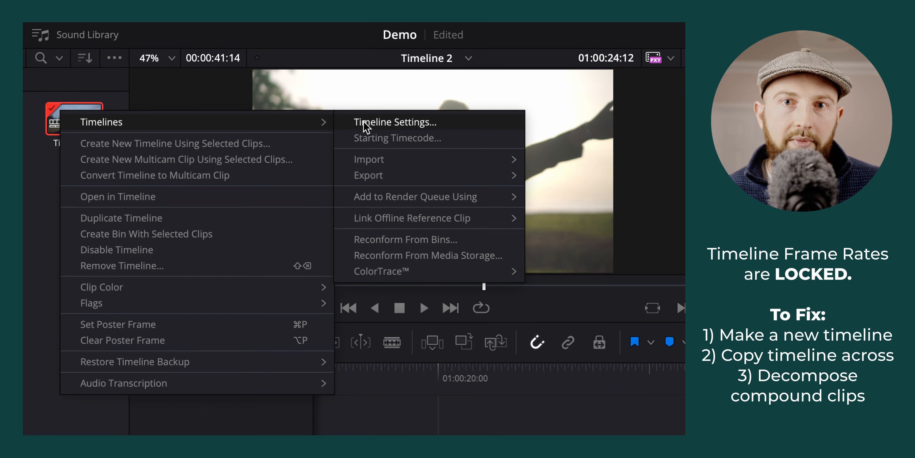
{"action": "left_click", "coordinate": [396, 122]}
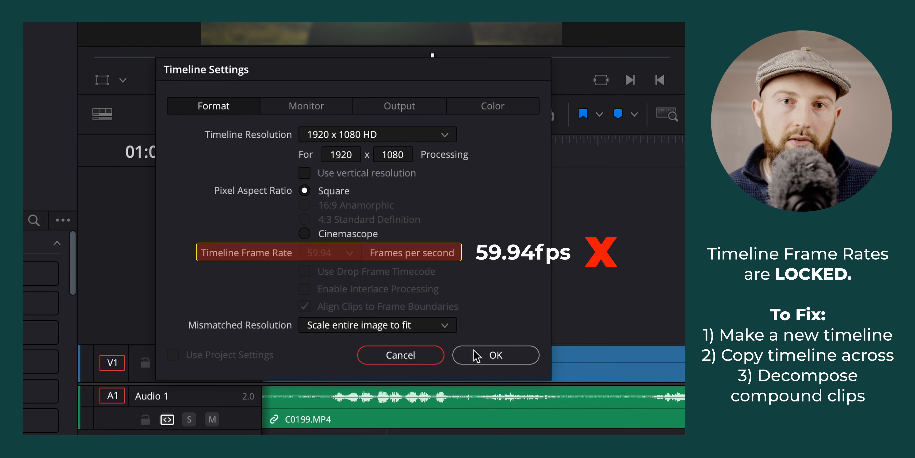
{"action": "left_click", "coordinate": [494, 354]}
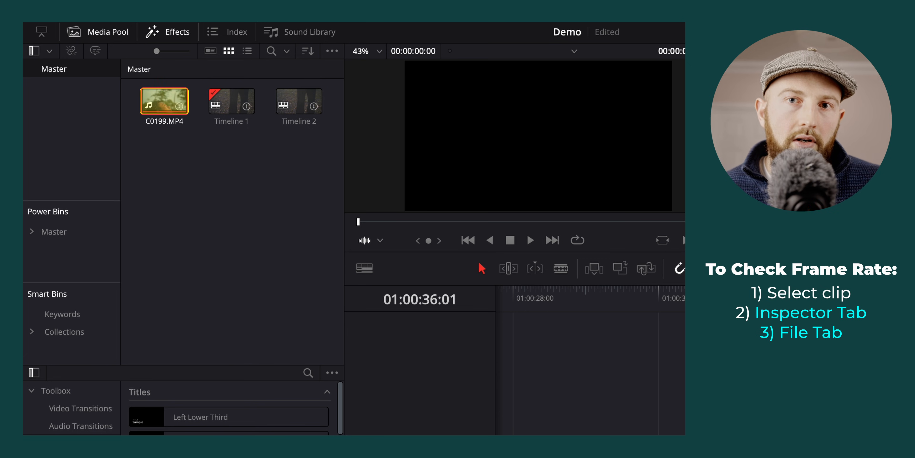
Show the C0199.MP4 clip's file details in the Inspector, revealing its 25 fps rate
{"action": "left_click", "coordinate": [626, 32]}
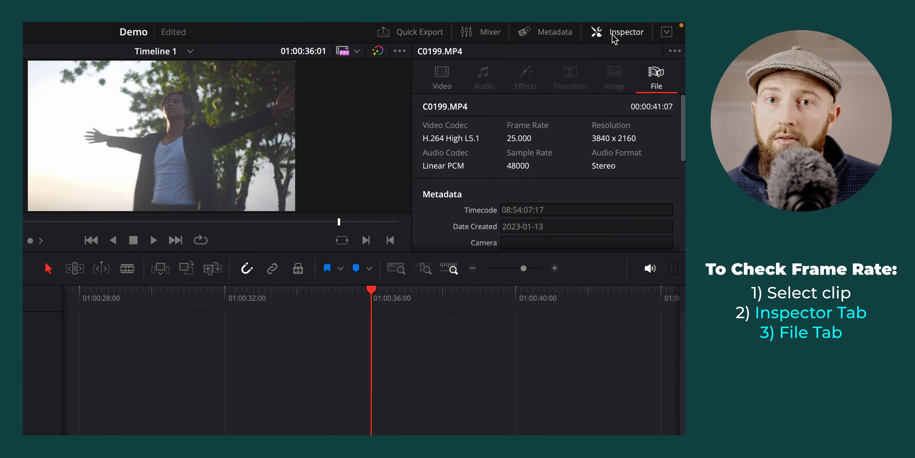
{"action": "left_click", "coordinate": [626, 31]}
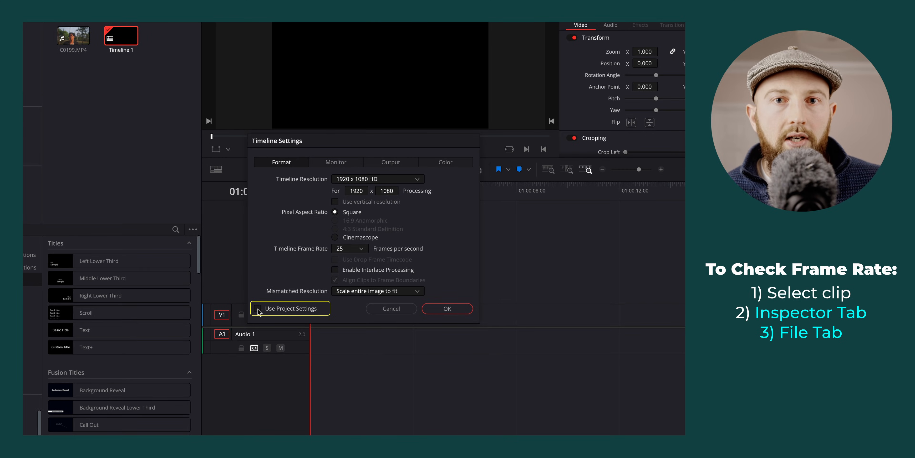
Untick Use Project Settings so Timeline 1 can run at its own 25 fps
{"action": "left_click", "coordinate": [349, 248]}
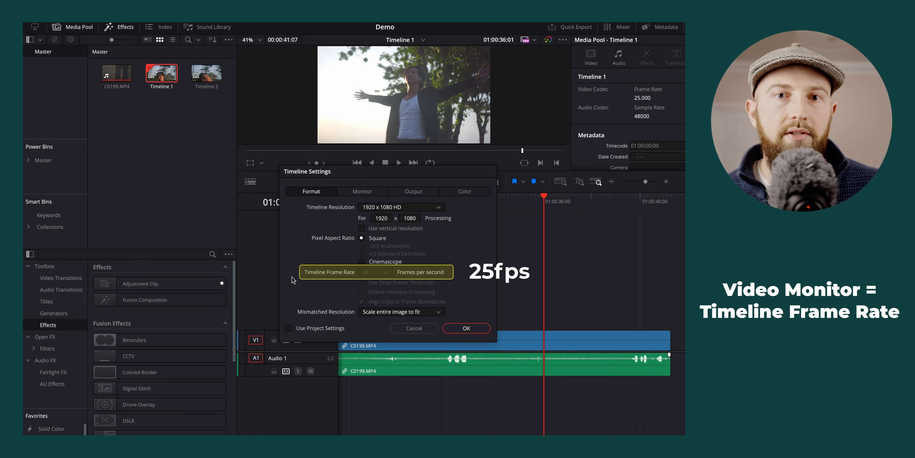
Confirm Timeline 1's settings with the 25 fps frame rate
{"action": "left_click", "coordinate": [361, 191]}
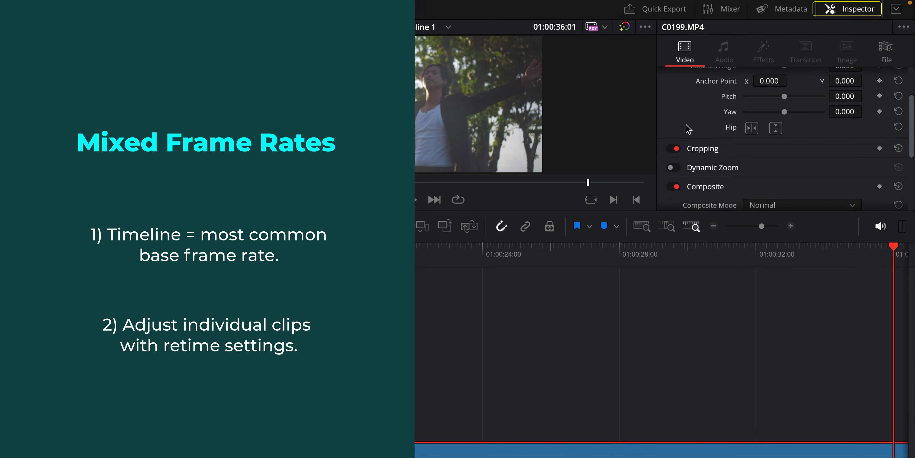
Set the clip's Retime Process to Optical Flow and Motion Estimation to Standard Better
{"action": "left_click", "coordinate": [803, 117]}
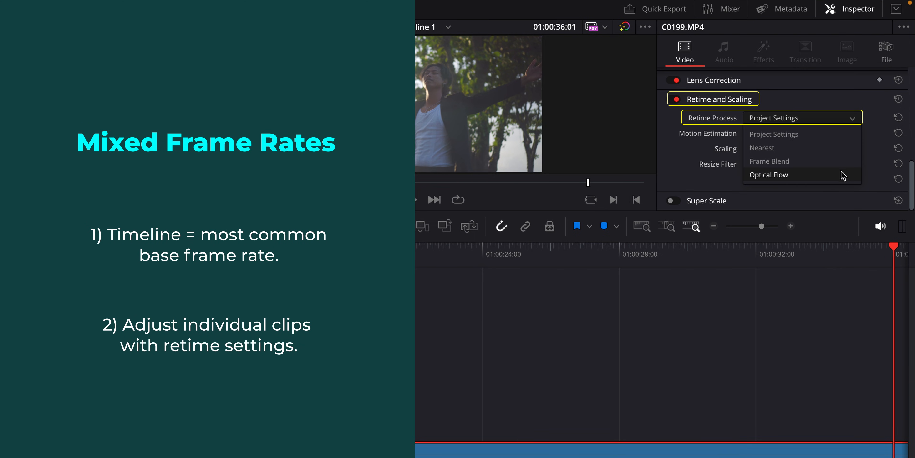
{"action": "left_click", "coordinate": [769, 175]}
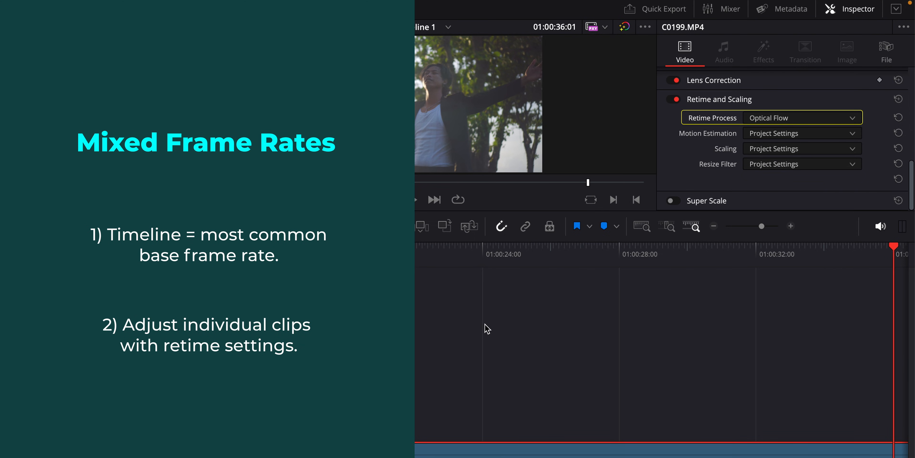
{"action": "left_click", "coordinate": [567, 118]}
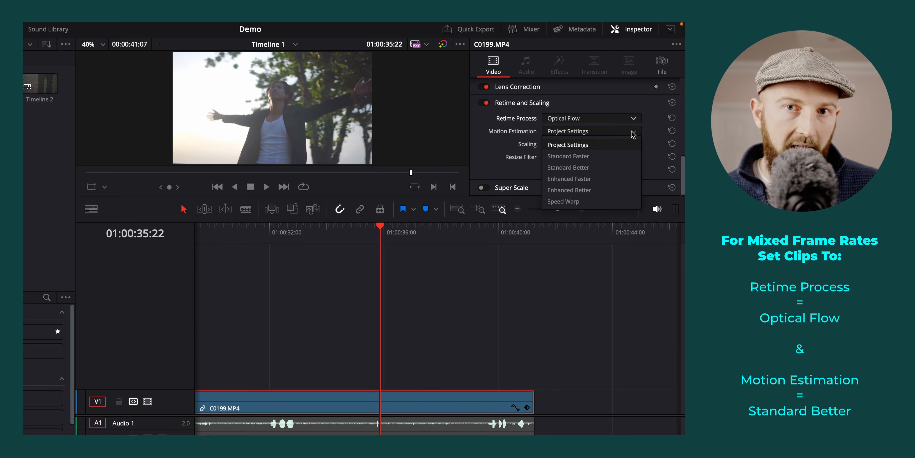
{"action": "left_click", "coordinate": [567, 167]}
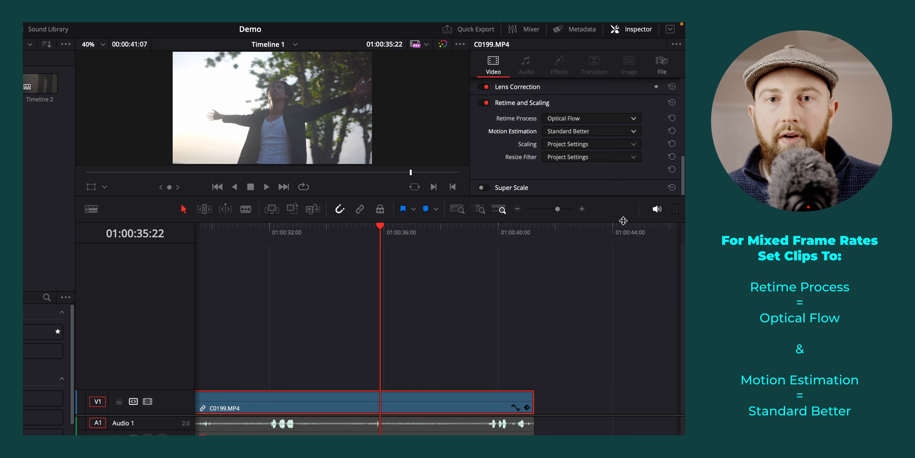